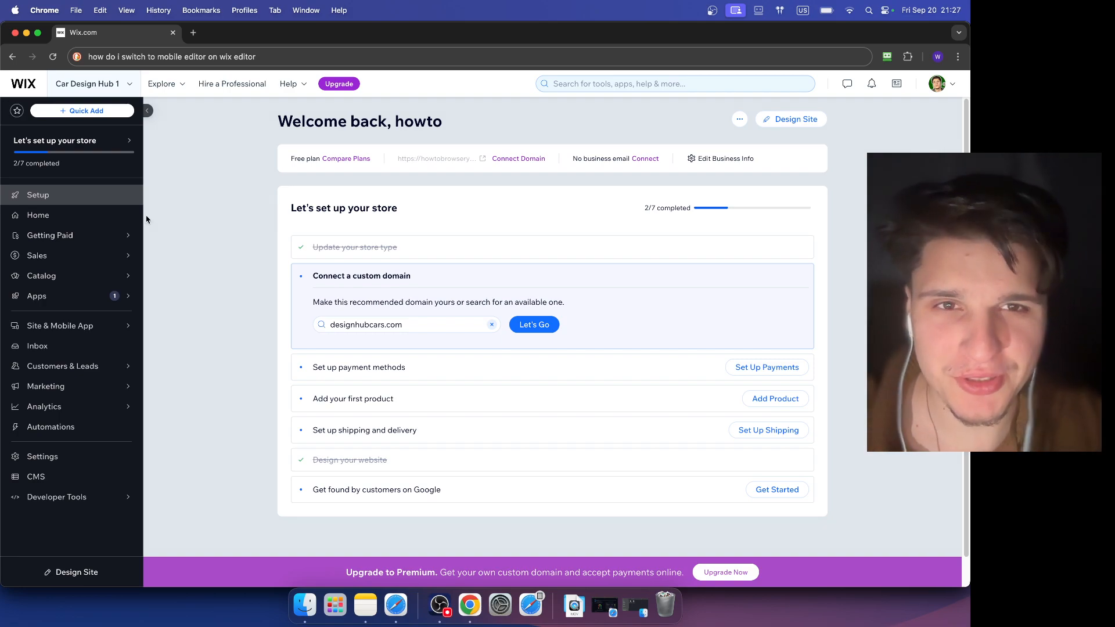
mouse_move(699, 124)
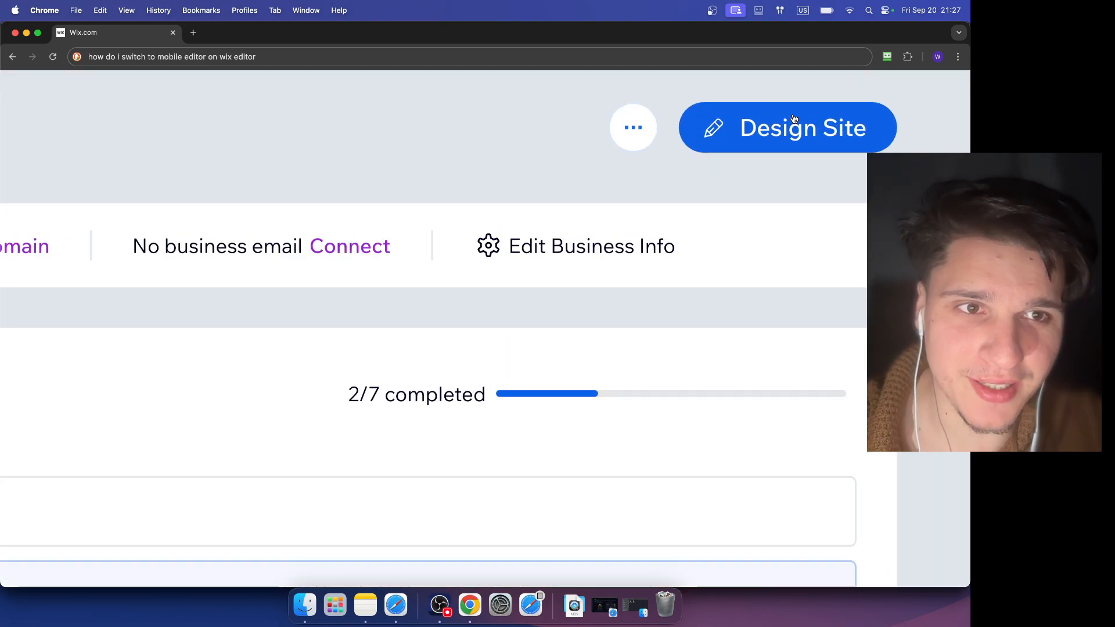
Step: Open the Auto Express site from the dashboard via Design Site
click(787, 128)
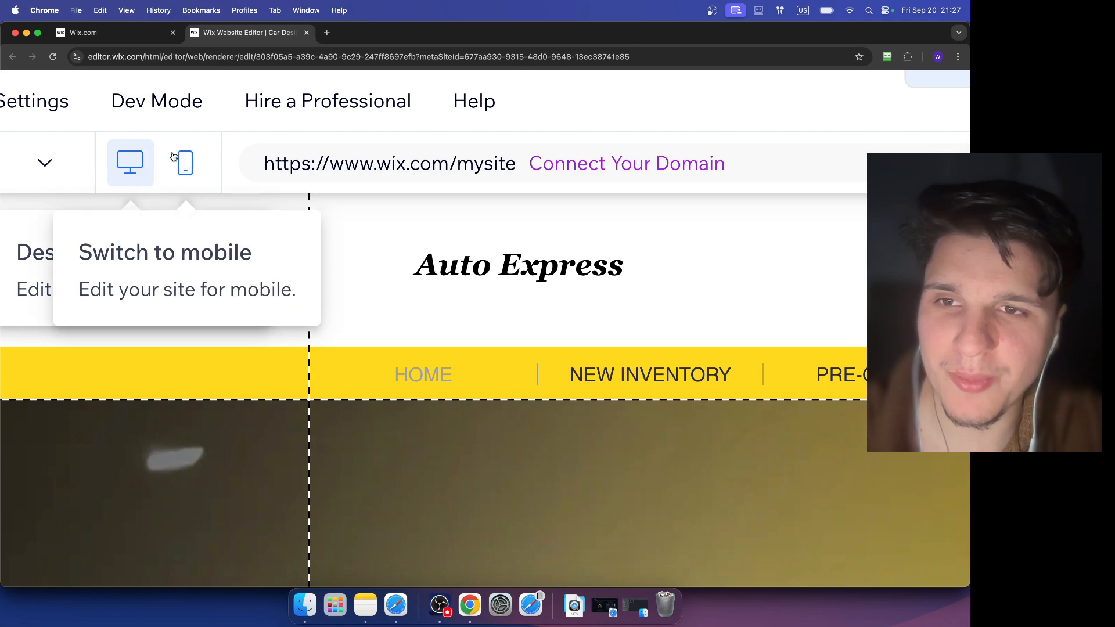
mouse_move(130, 163)
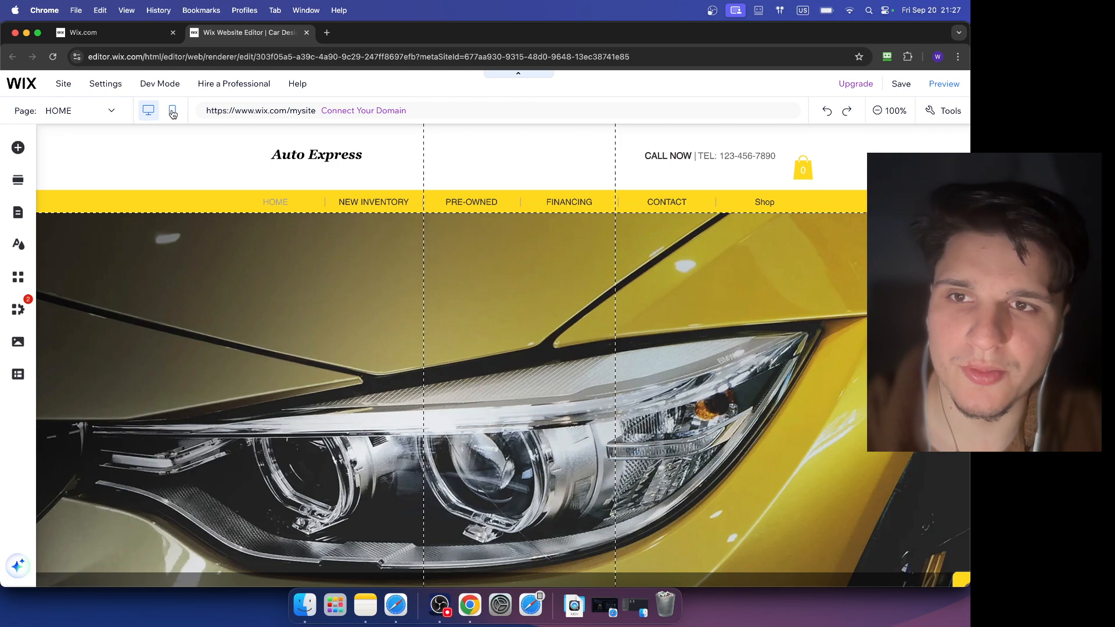
Step: Switch to the mobile layout and drag the Auto Express title to the header top
click(172, 111)
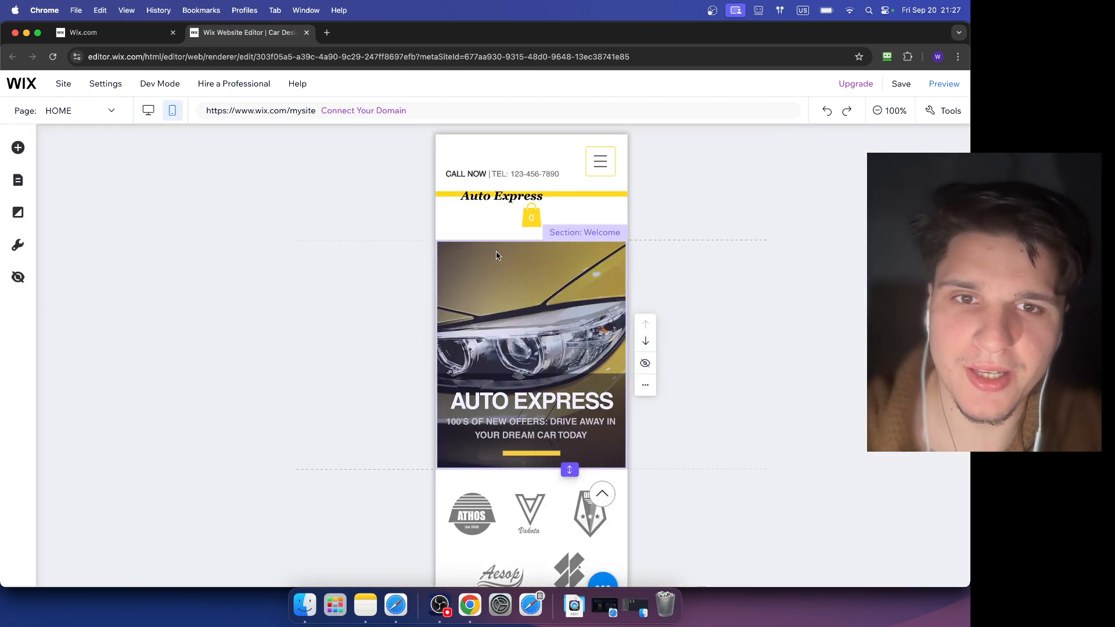
click(501, 195)
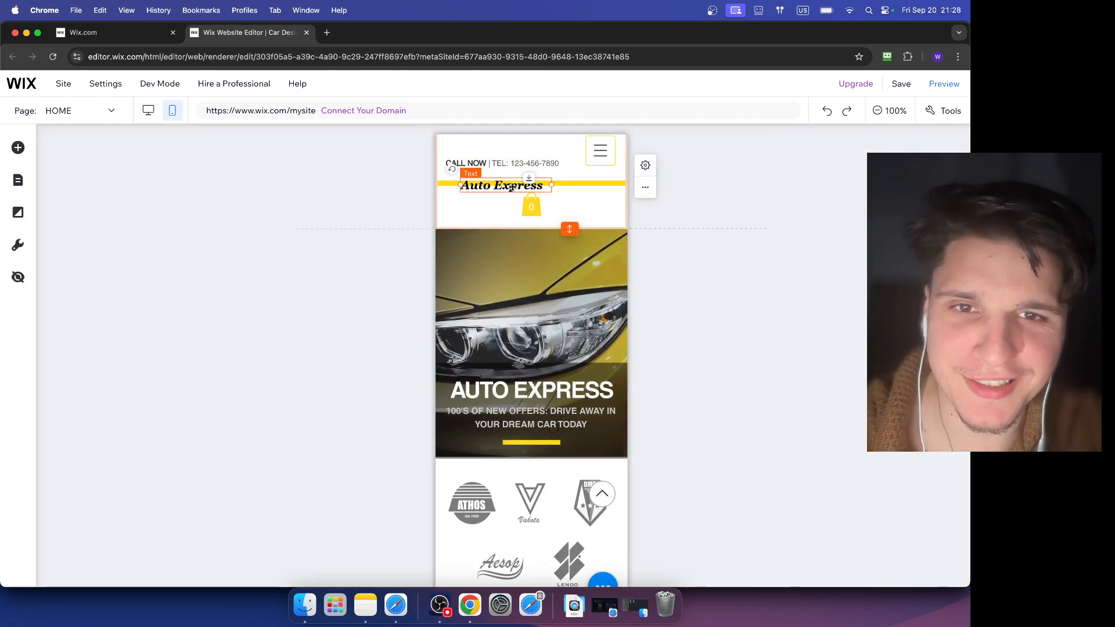
drag(504, 185, 563, 173)
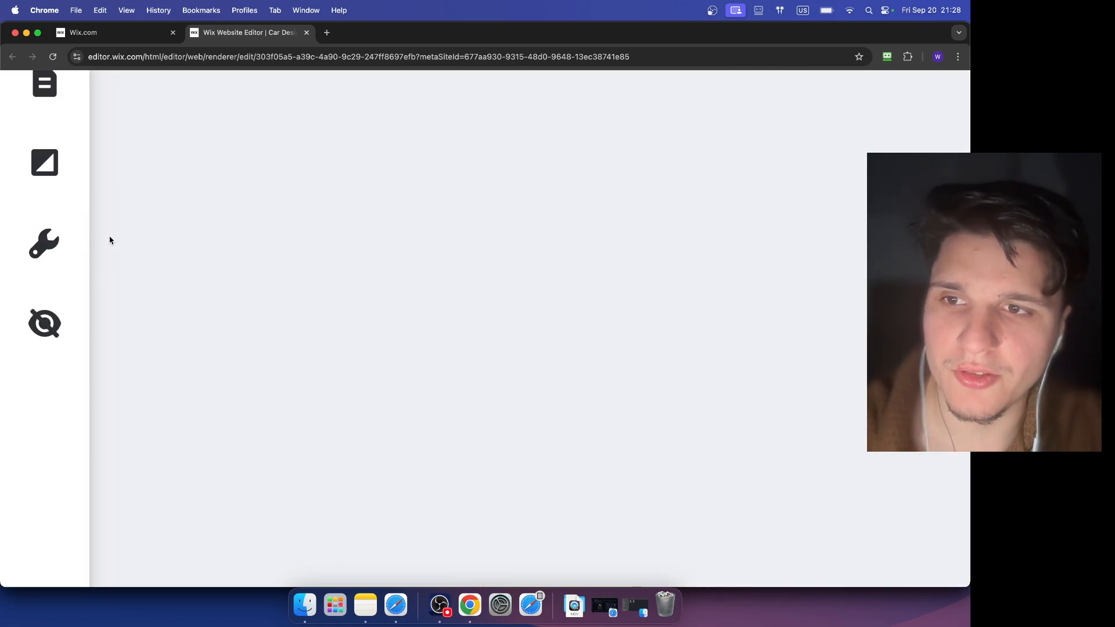
Step: Open the Mobile Tools panel from the left sidebar wrench icon
click(44, 243)
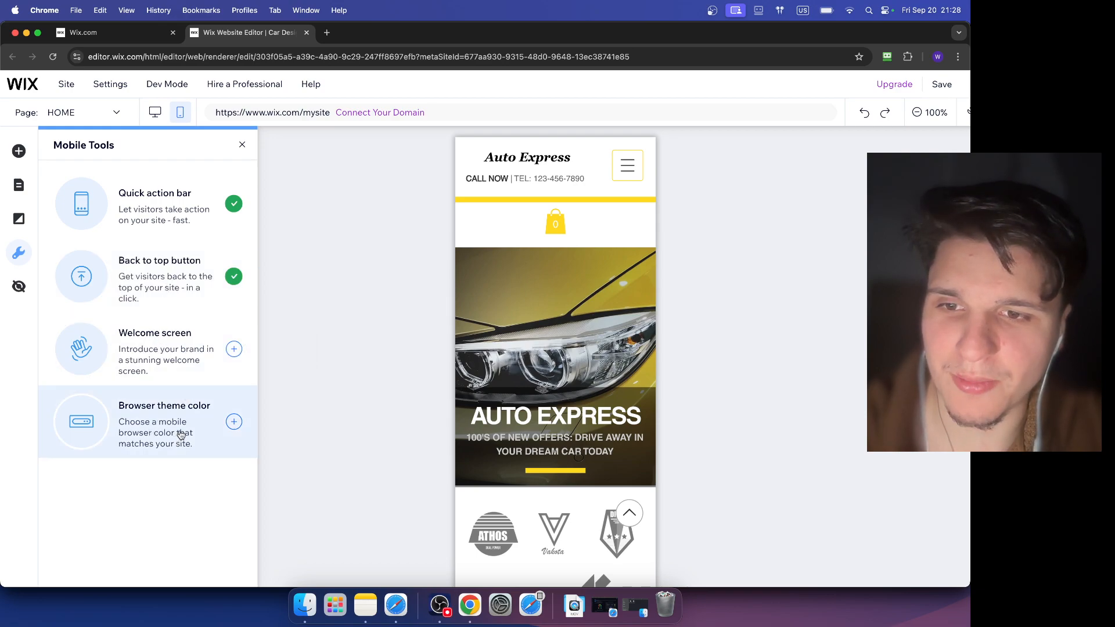
click(555, 342)
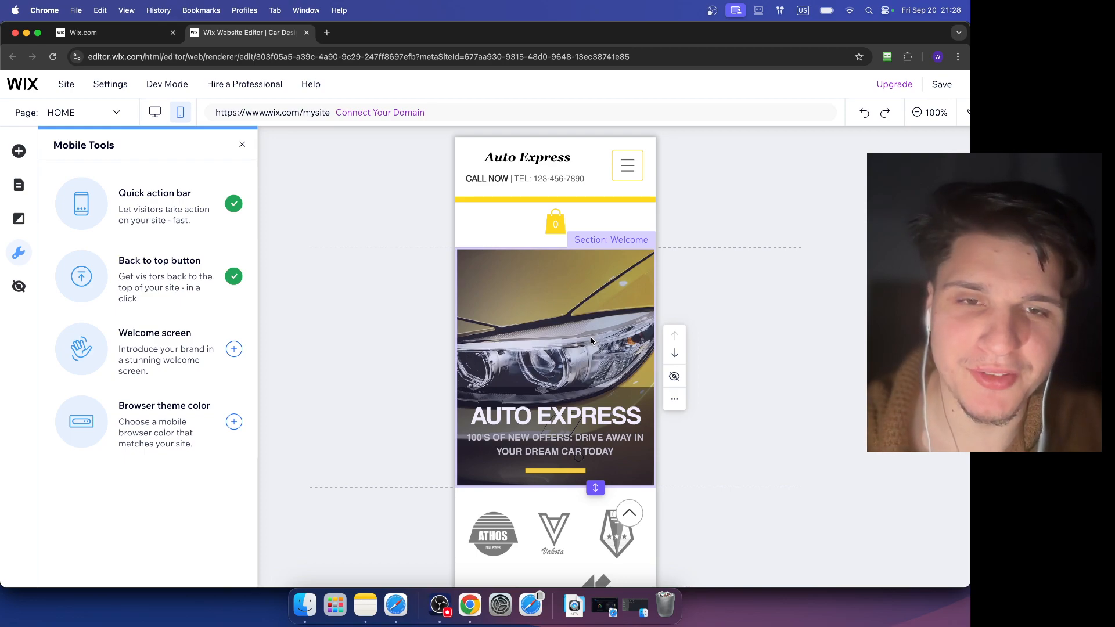
scroll(down, 3)
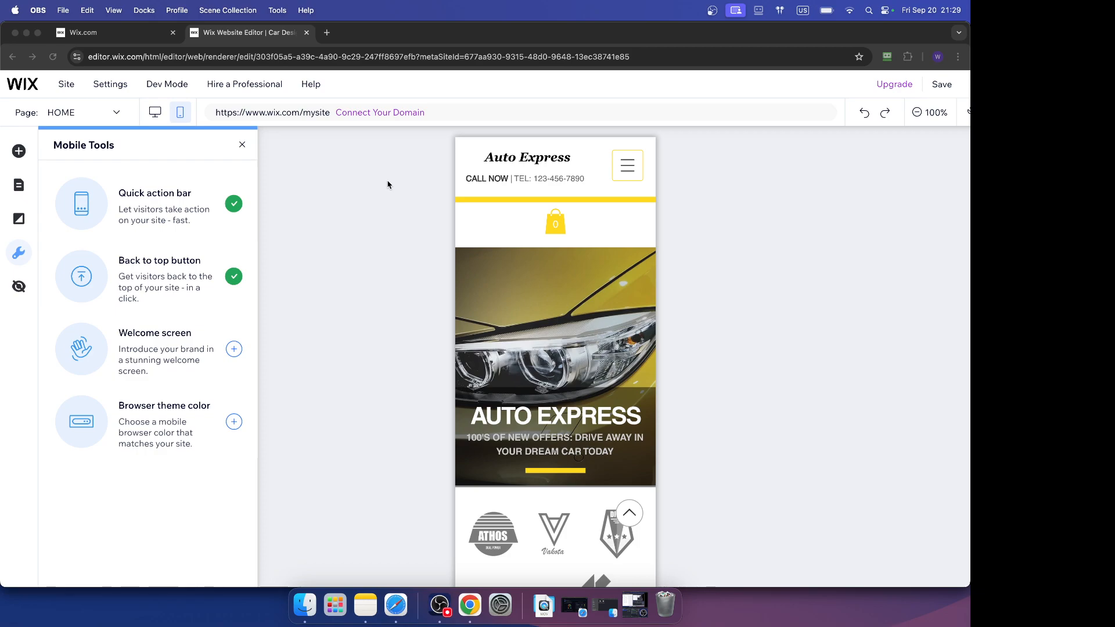
mouse_move(389, 239)
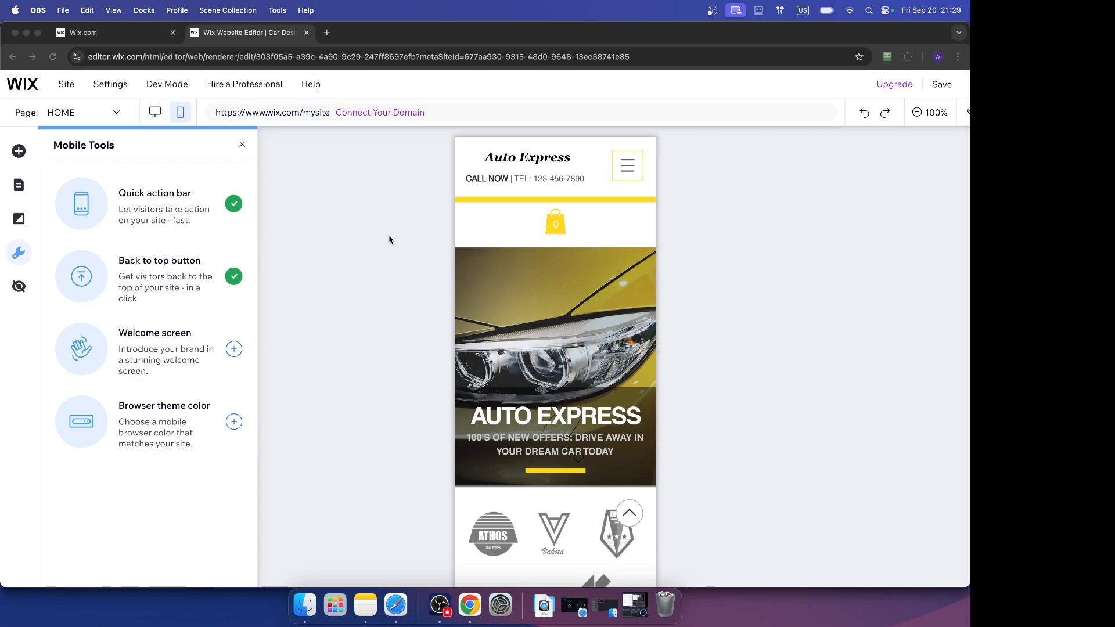